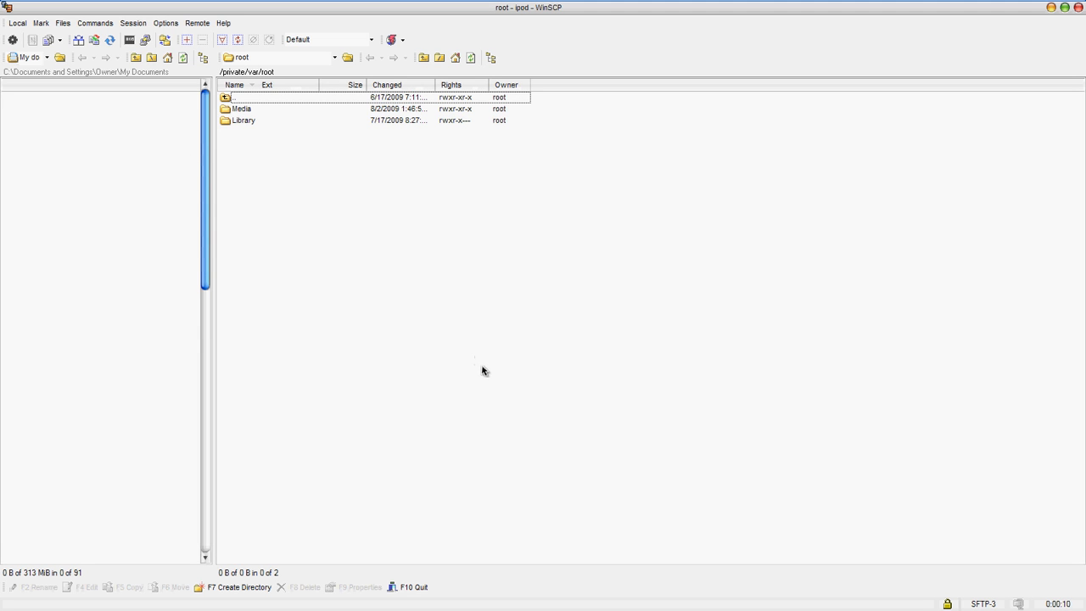
pyautogui.moveTo(436, 361)
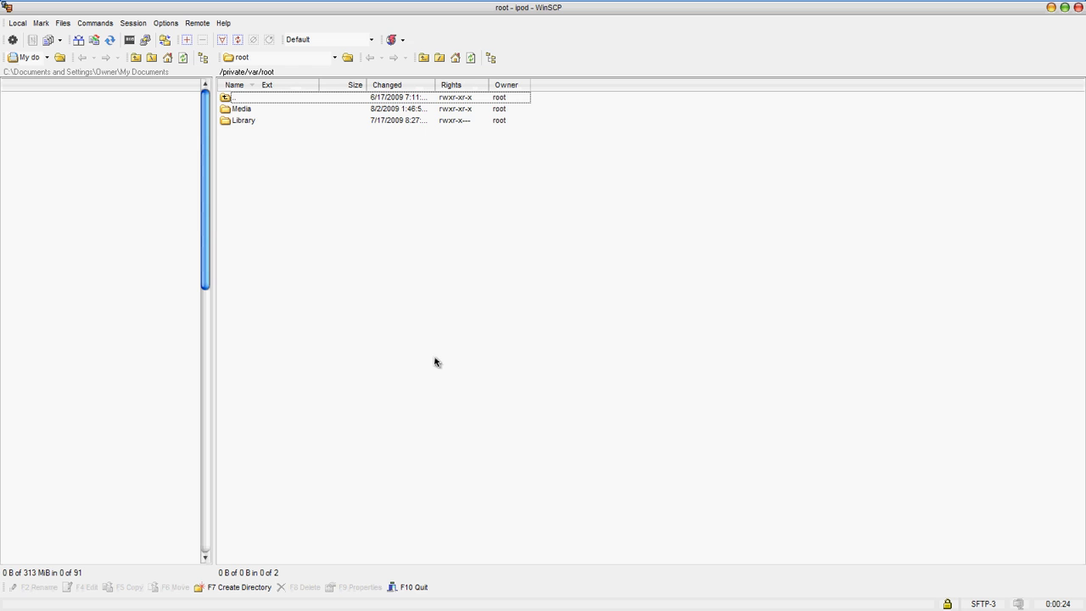
pyautogui.moveTo(244, 322)
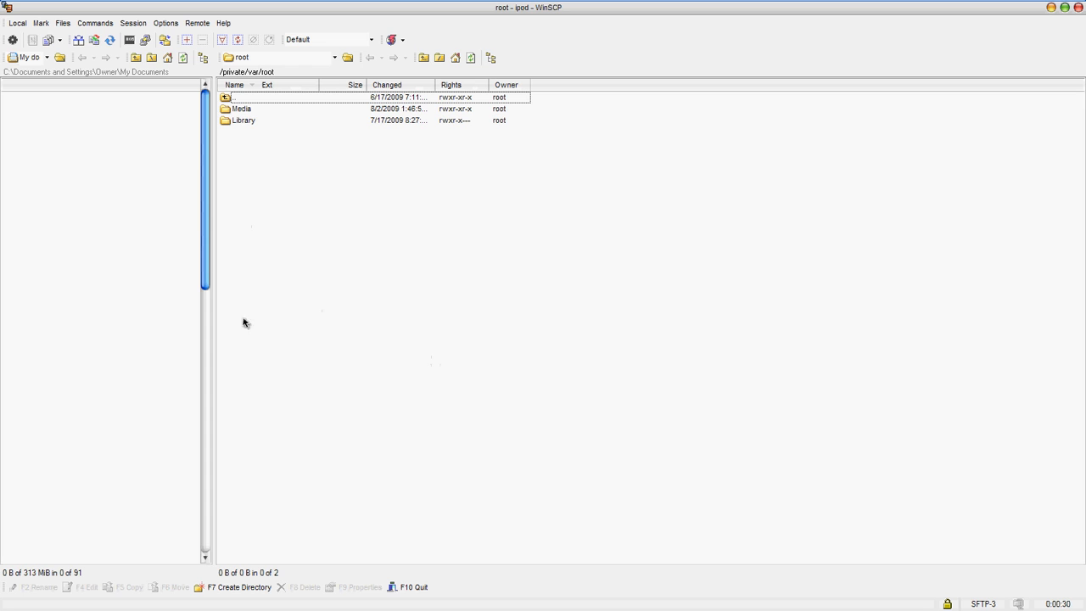
pyautogui.moveTo(336, 295)
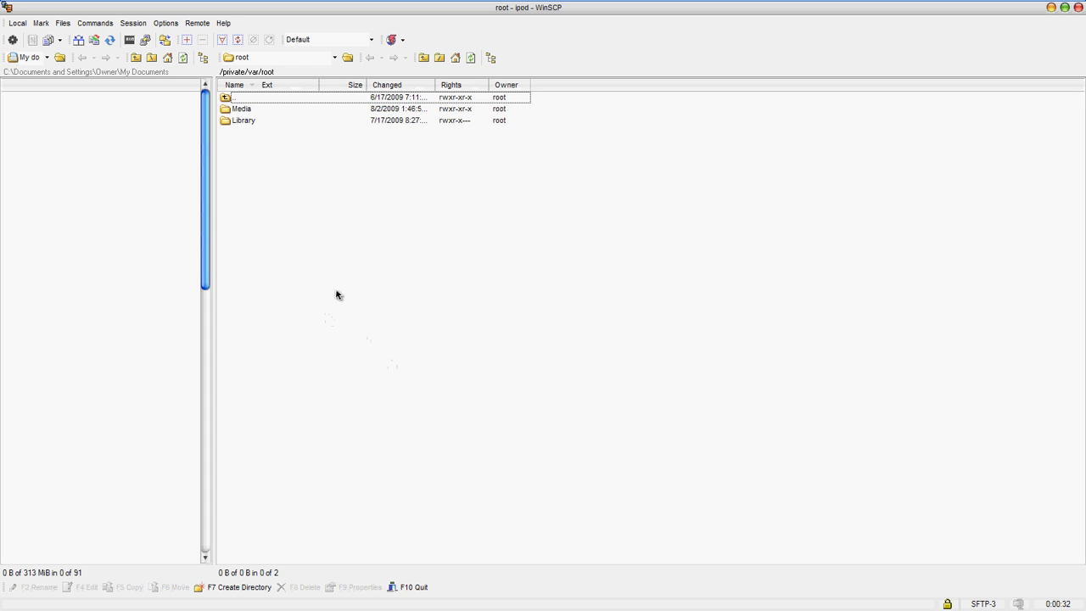
pyautogui.moveTo(366, 258)
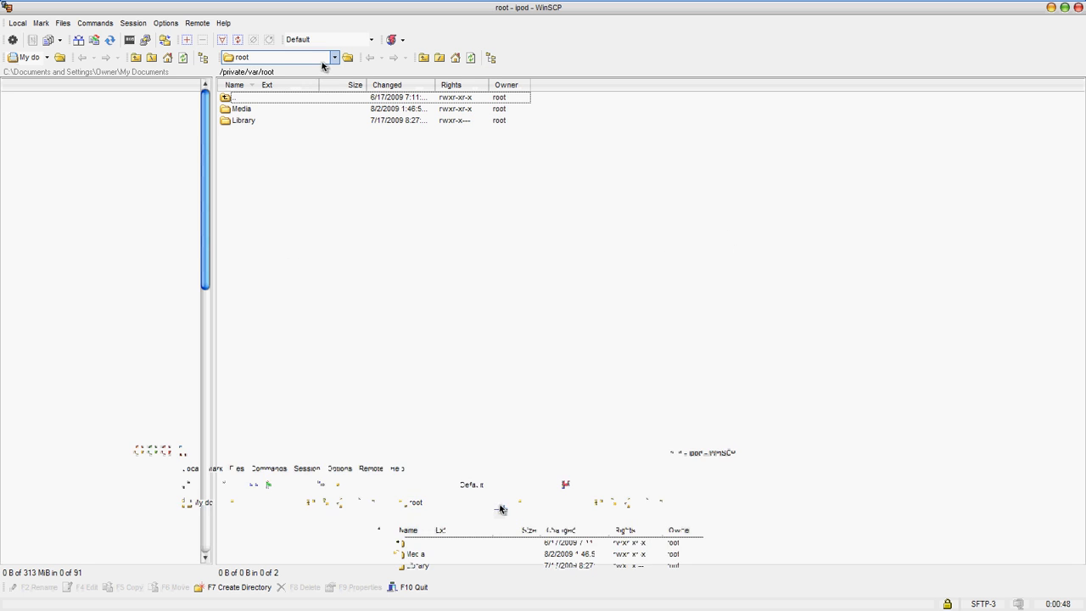
# - Navigate from the remote path dropdown to the iPod's root and into the tmp folder
pyautogui.click(333, 58)
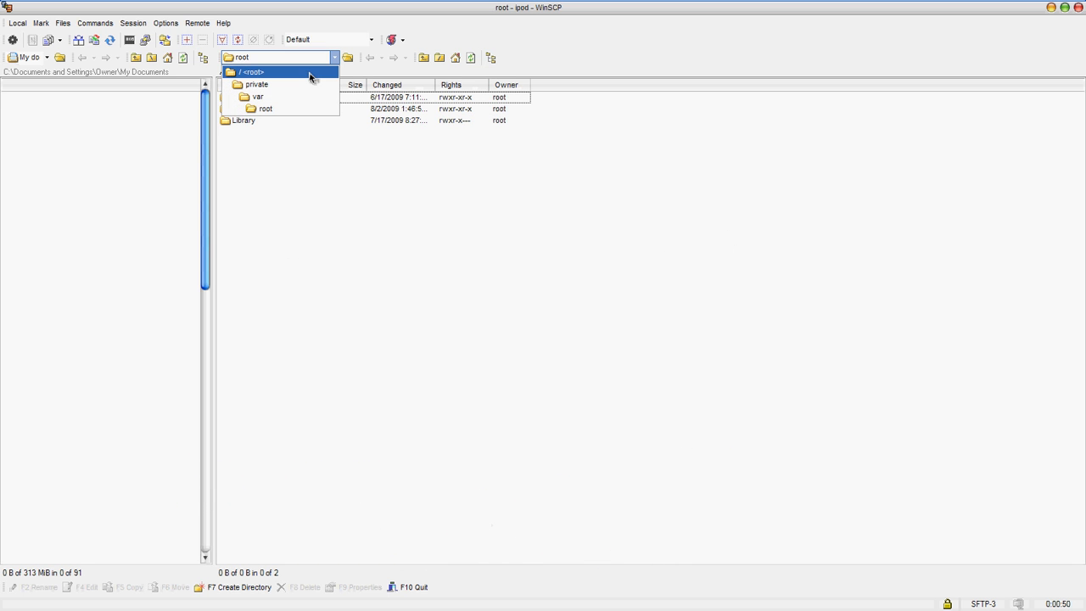
pyautogui.click(253, 71)
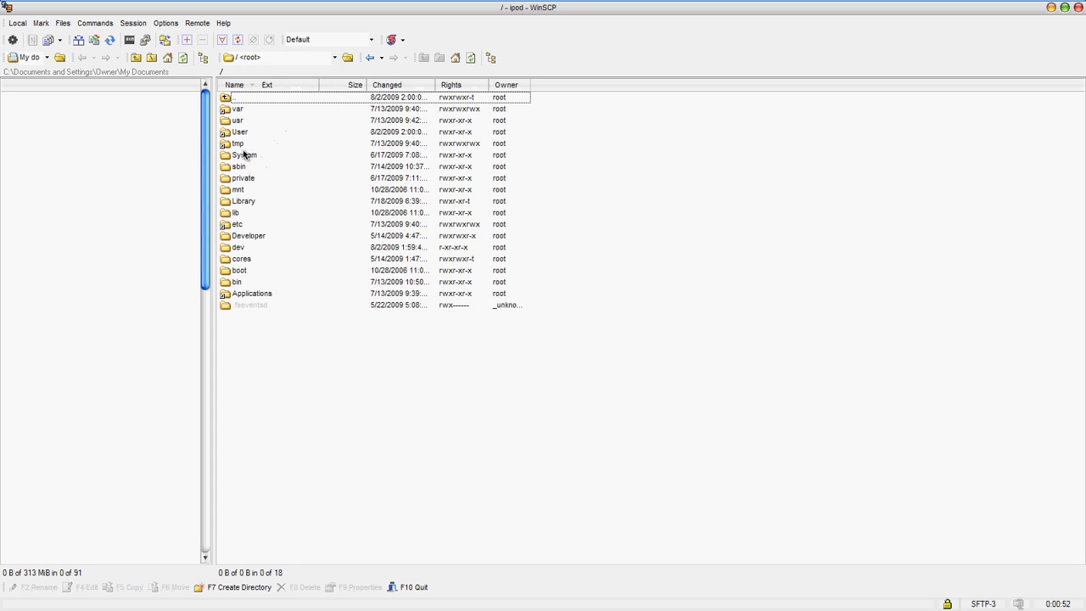
pyautogui.doubleClick(238, 143)
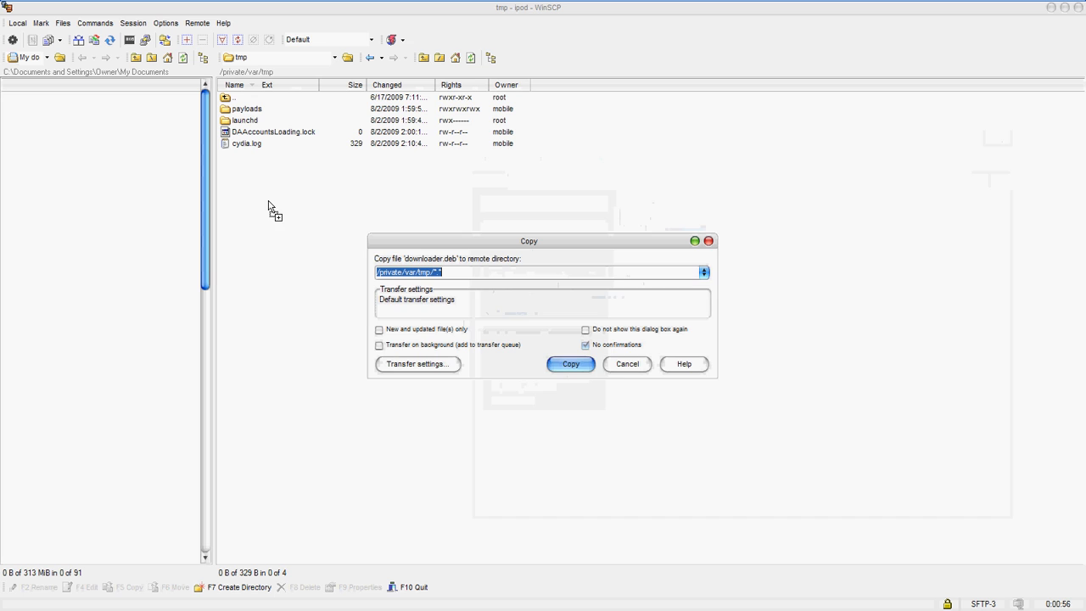
pyautogui.click(570, 363)
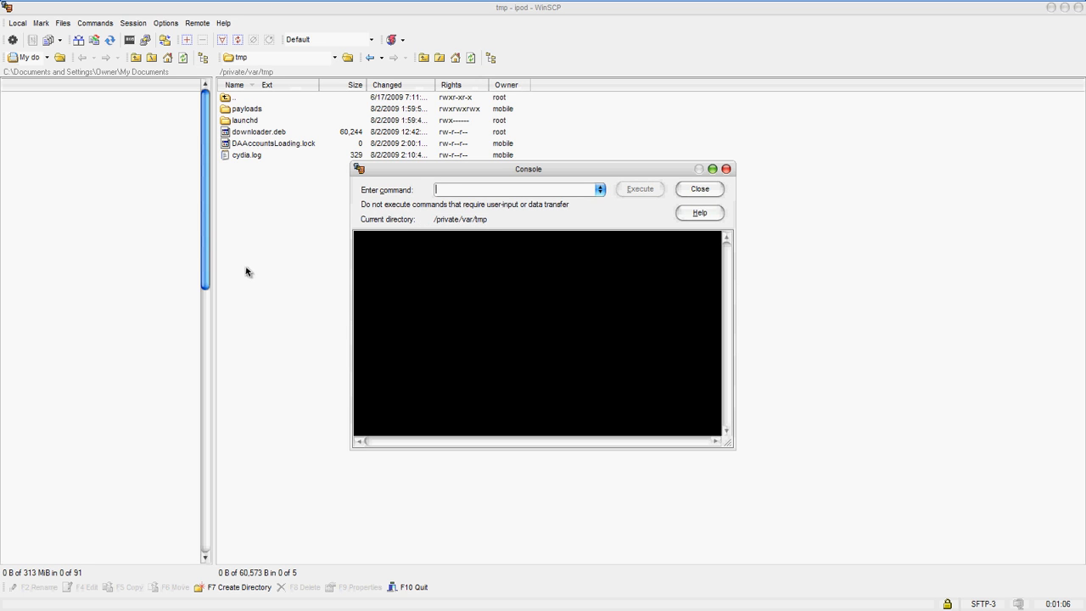
# - Run 'dpkg -i /tmp/downloader.deb' in the console to install safaridownloader, then close it
pyautogui.write('dpkg -i /tmp/downloader.')
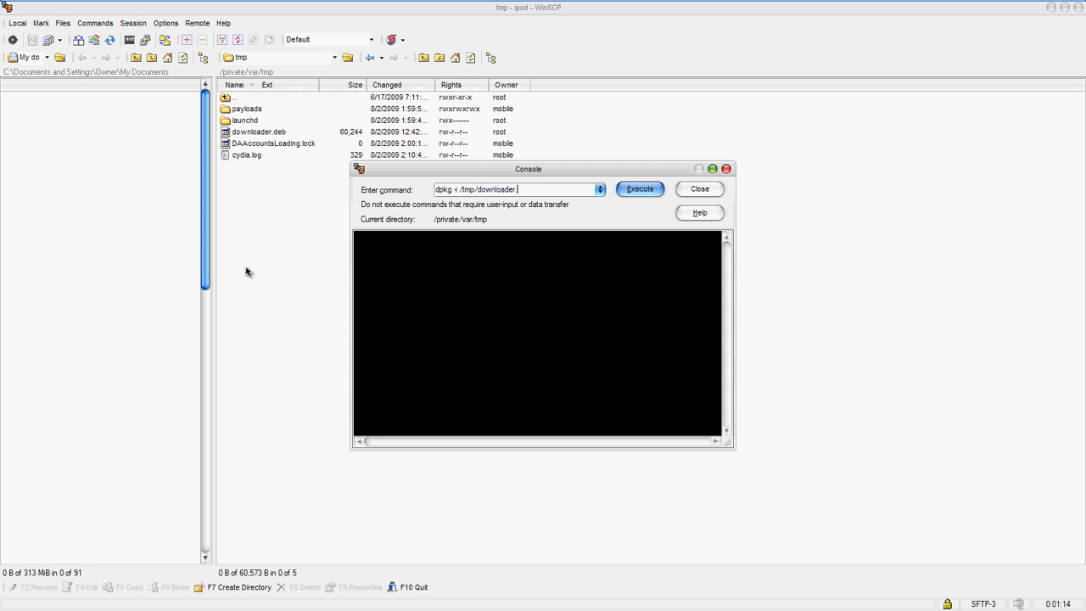
pyautogui.write('deb')
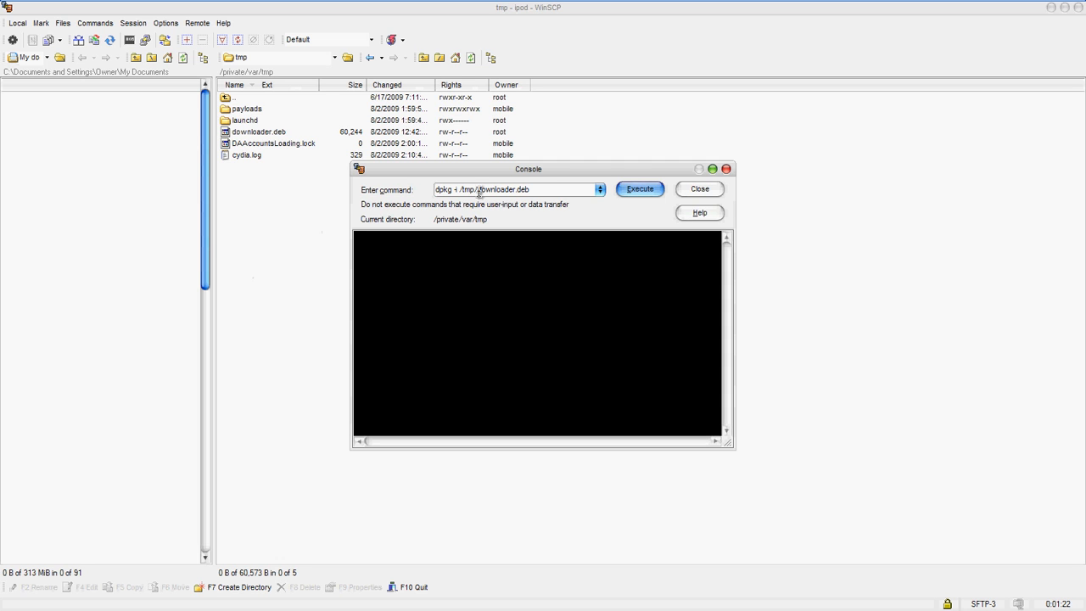
pyautogui.click(638, 188)
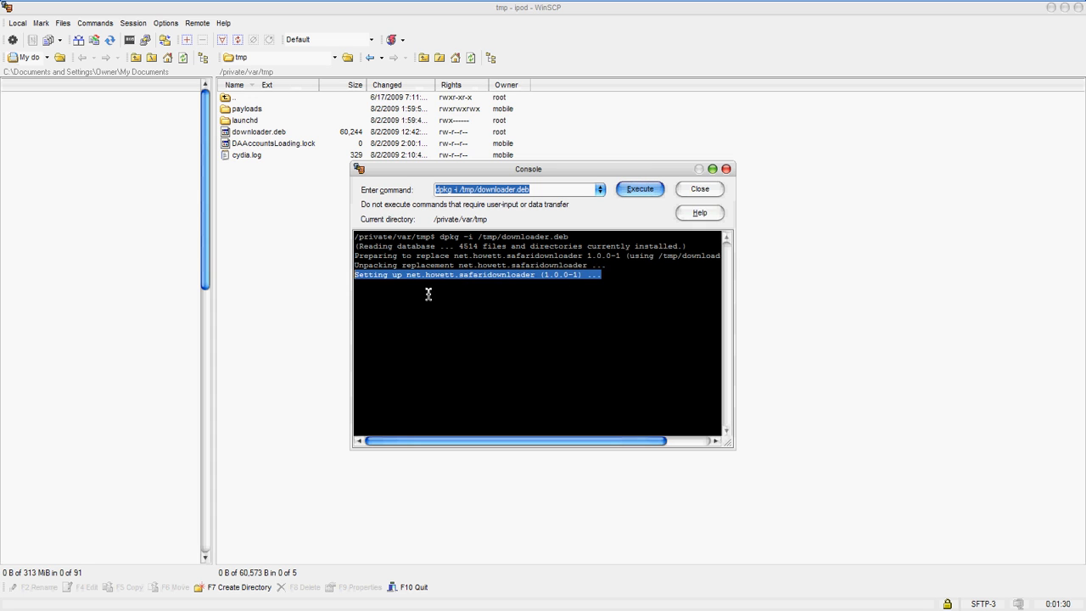
pyautogui.click(700, 188)
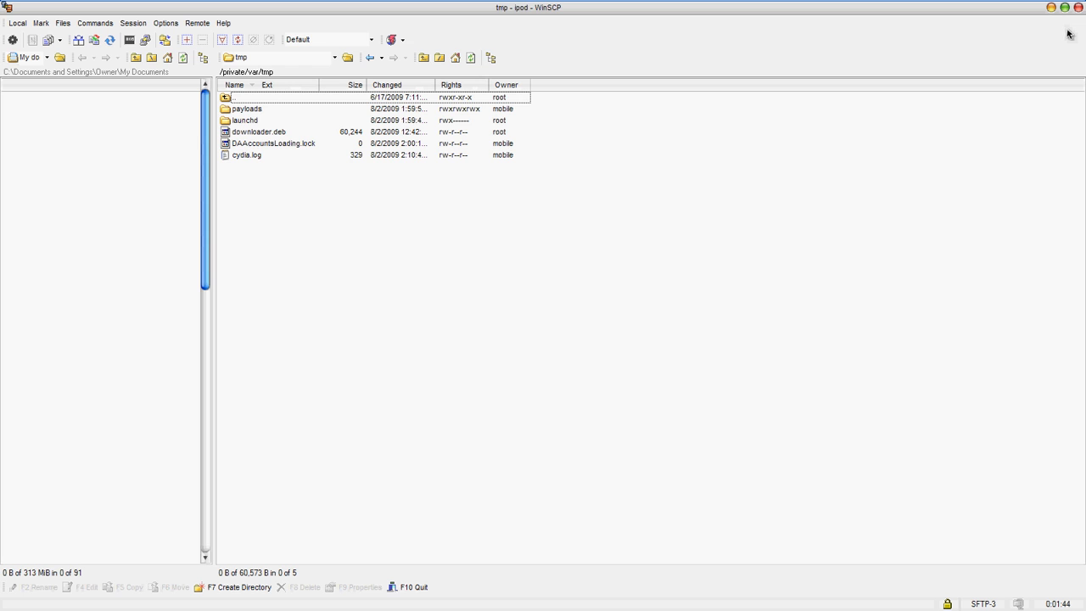
pyautogui.moveTo(808, 176)
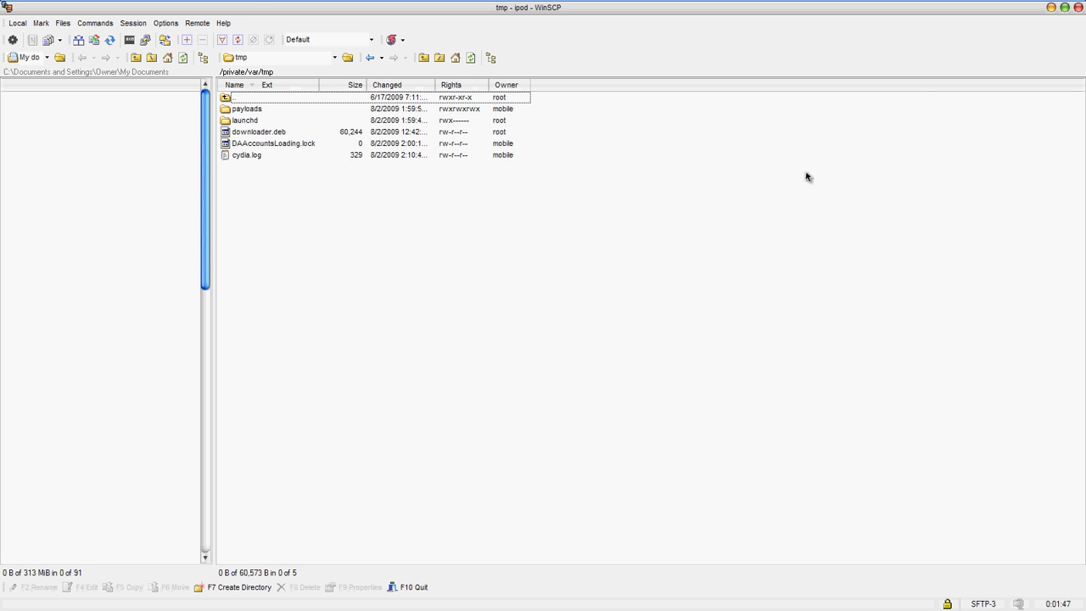
pyautogui.moveTo(374, 285)
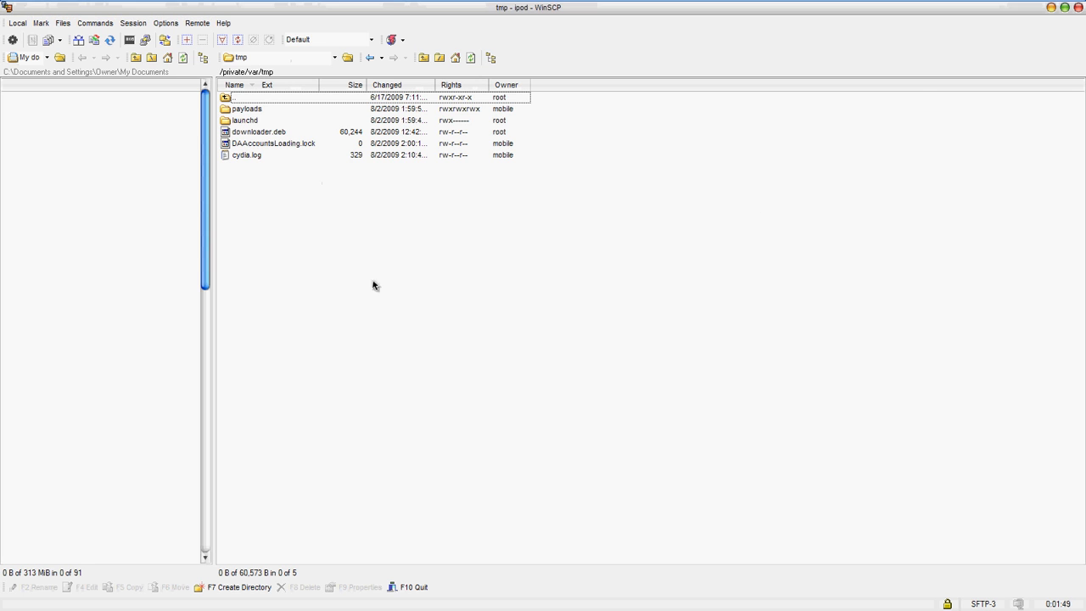
pyautogui.moveTo(306, 275)
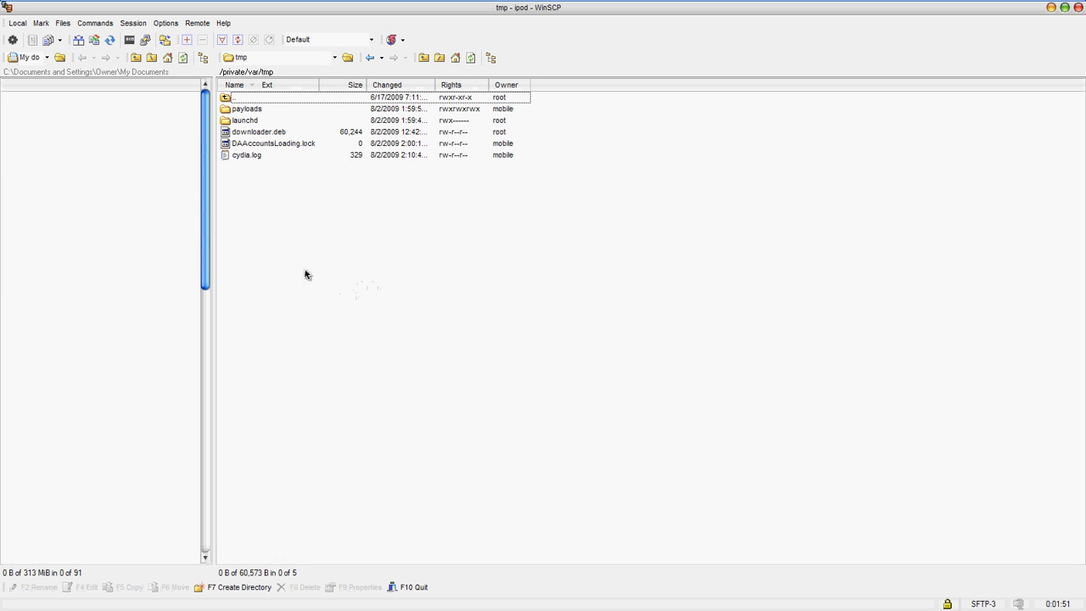
pyautogui.moveTo(229, 244)
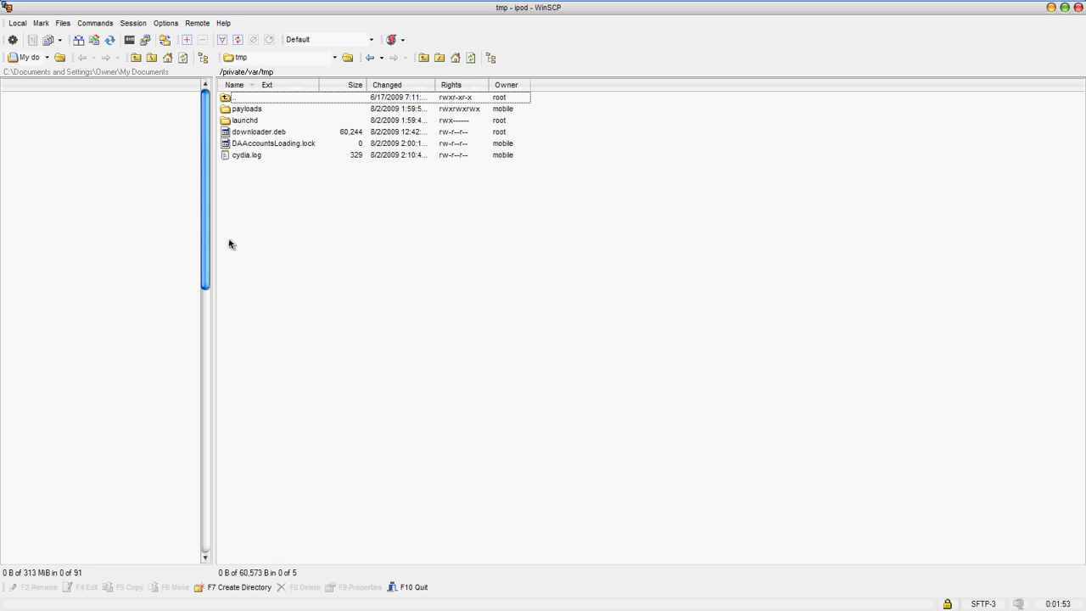
pyautogui.moveTo(305, 309)
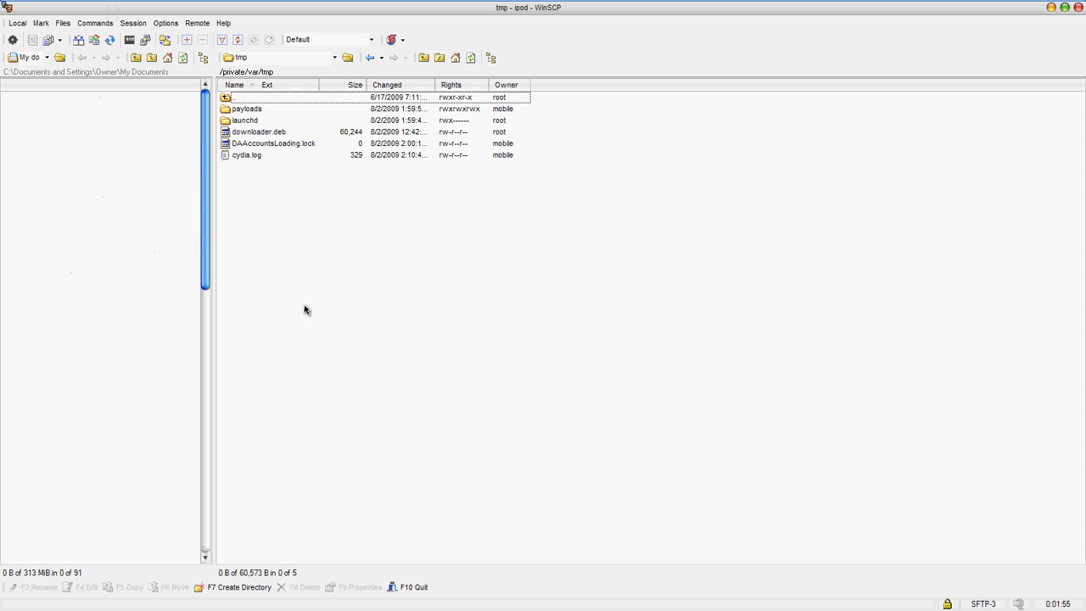
pyautogui.moveTo(105, 13)
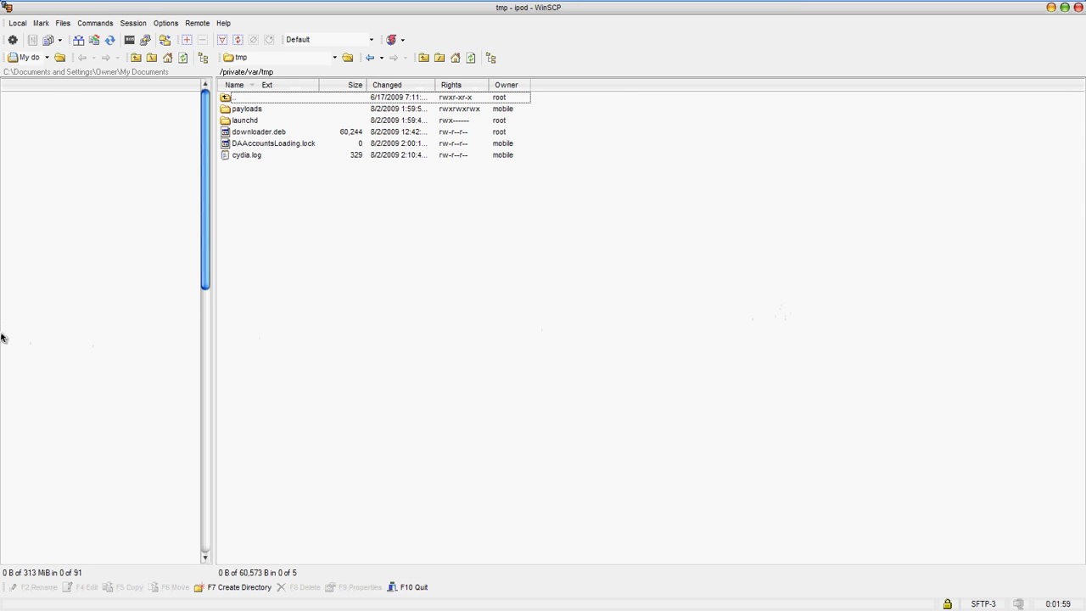
pyautogui.moveTo(170, 302)
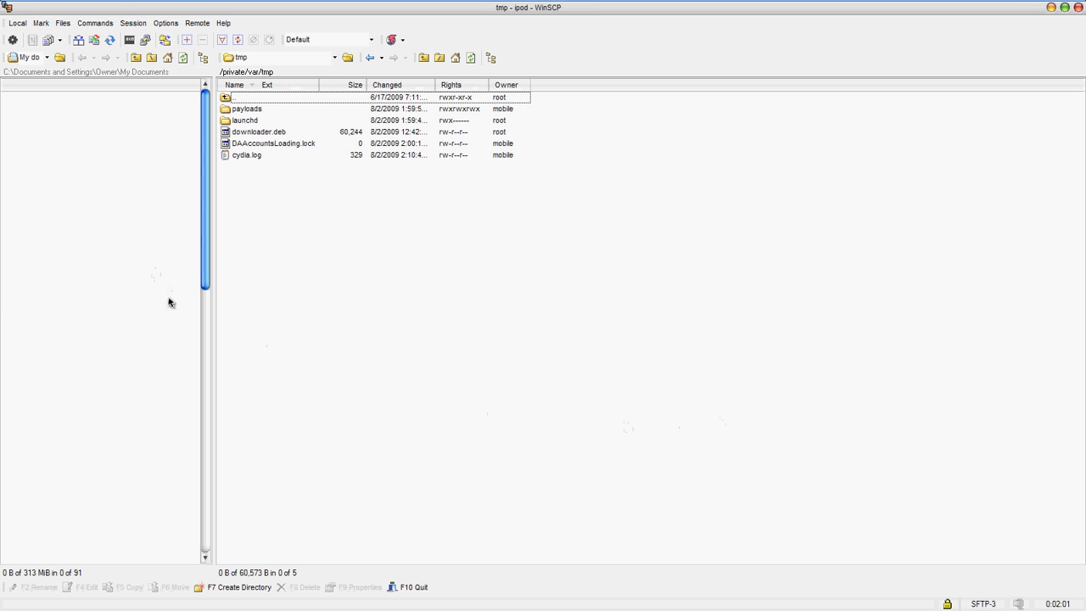